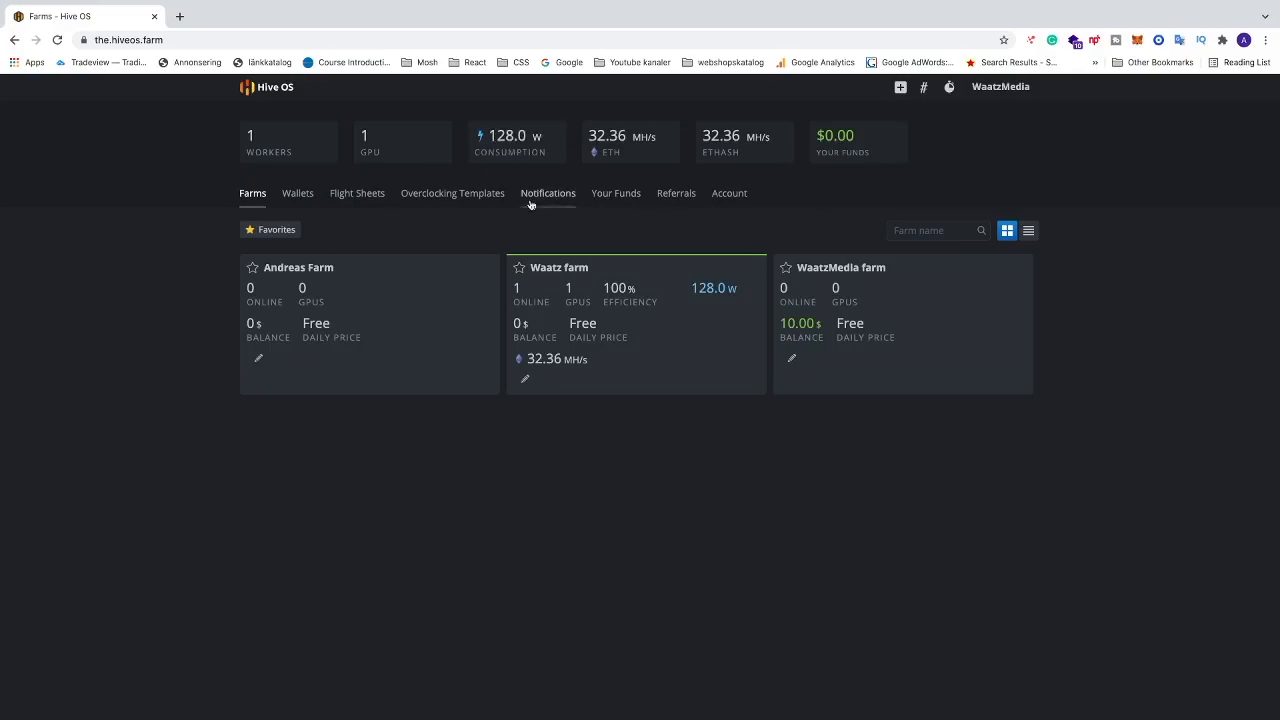
pyautogui.moveTo(724, 460)
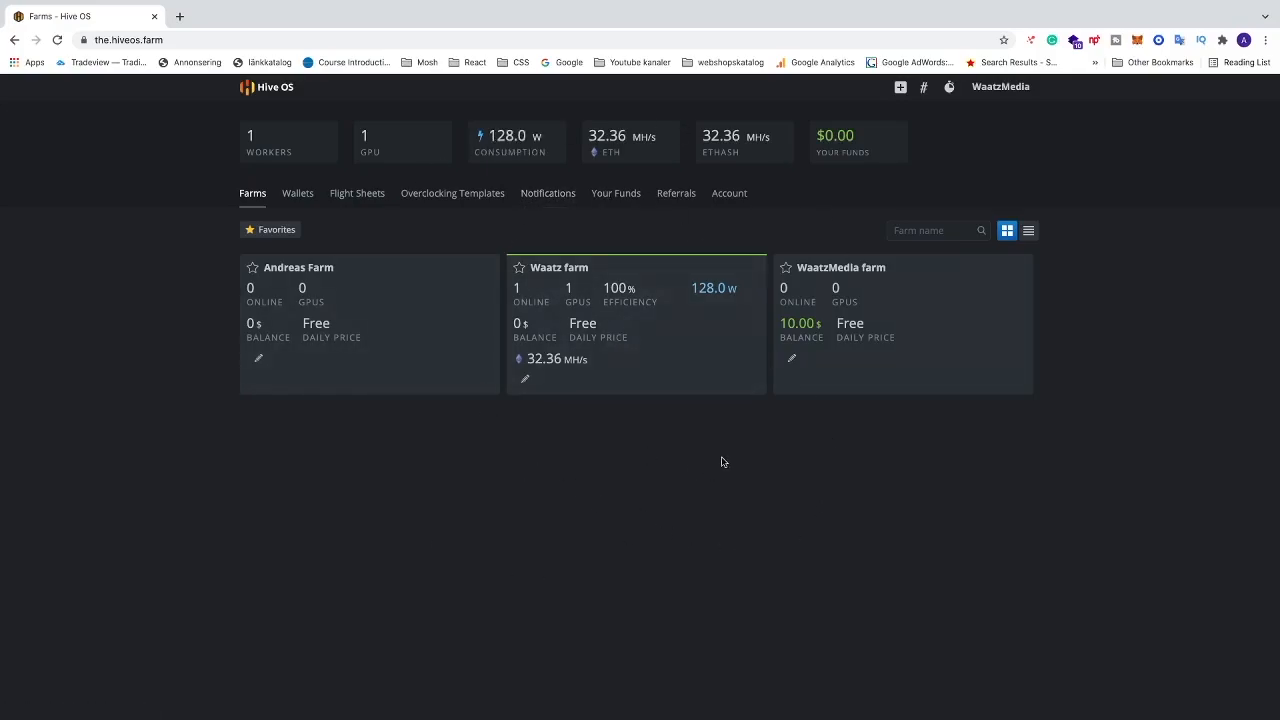
pyautogui.moveTo(650, 320)
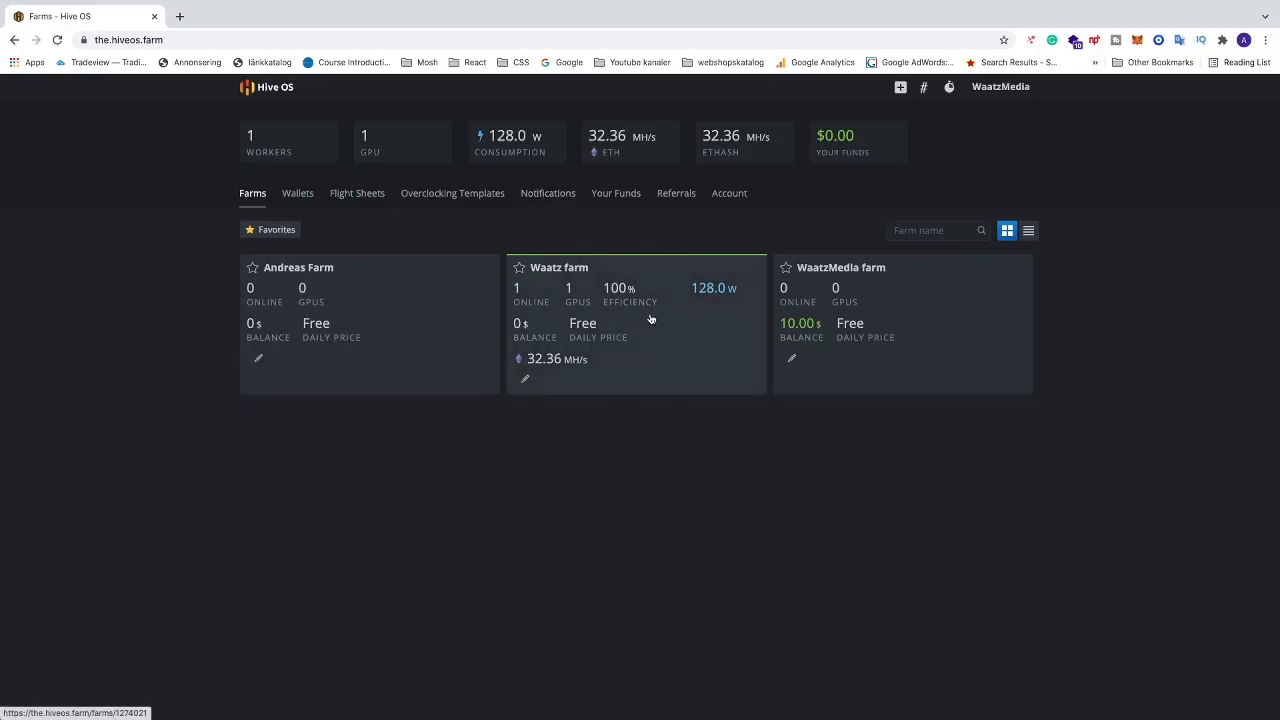
# - Open the Waatz farm to view its workers, Jupiter and New Jupiter
pyautogui.click(560, 268)
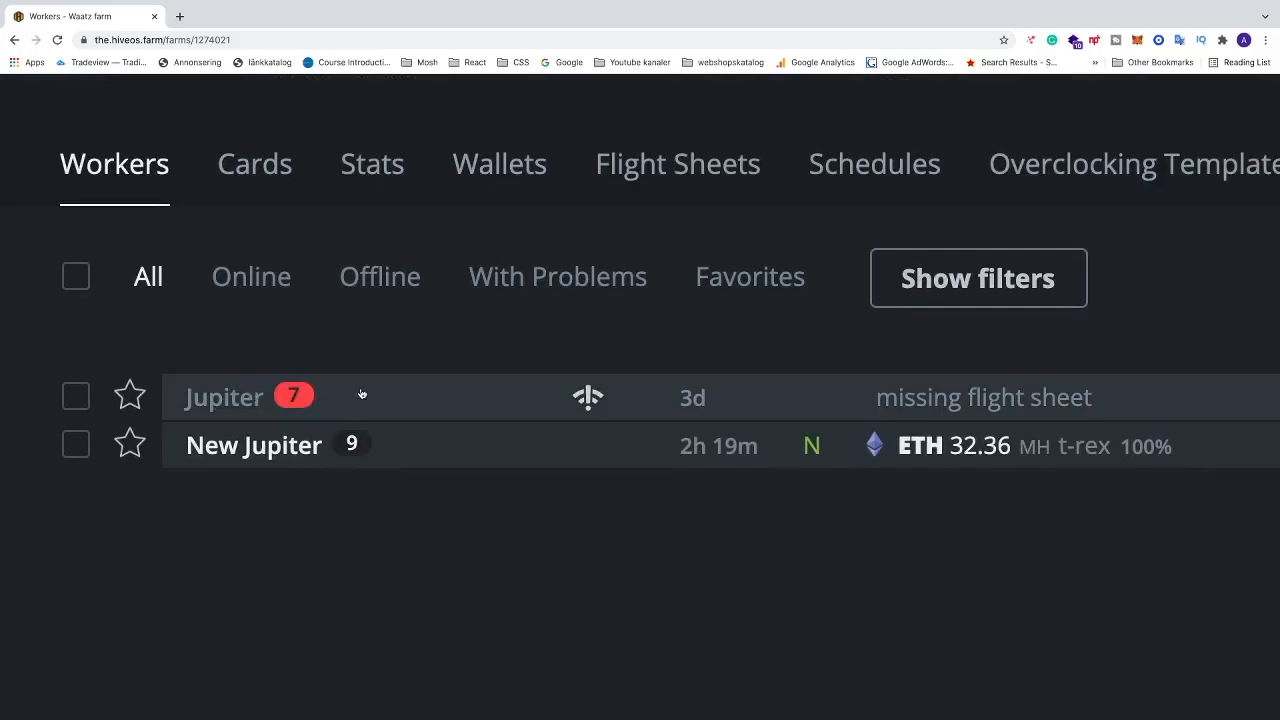
pyautogui.hscroll(3)
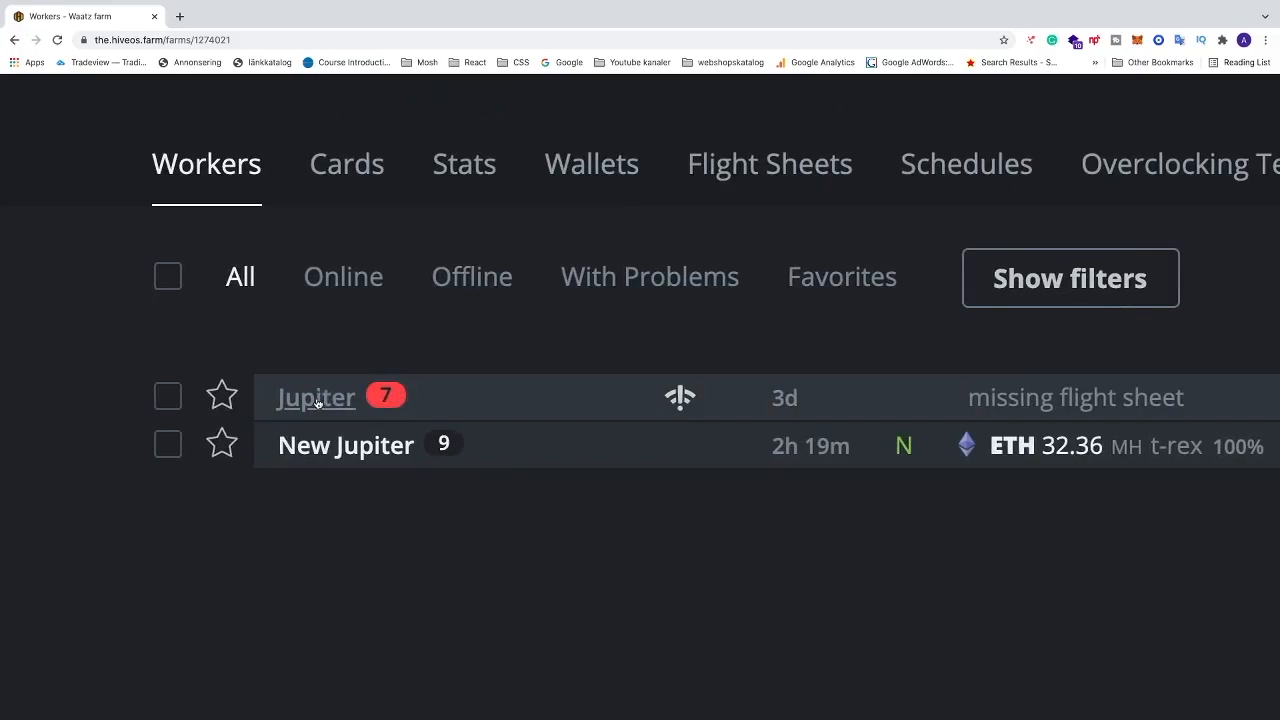
# - Go to worker Jupiter's page and into its Settings
pyautogui.click(316, 396)
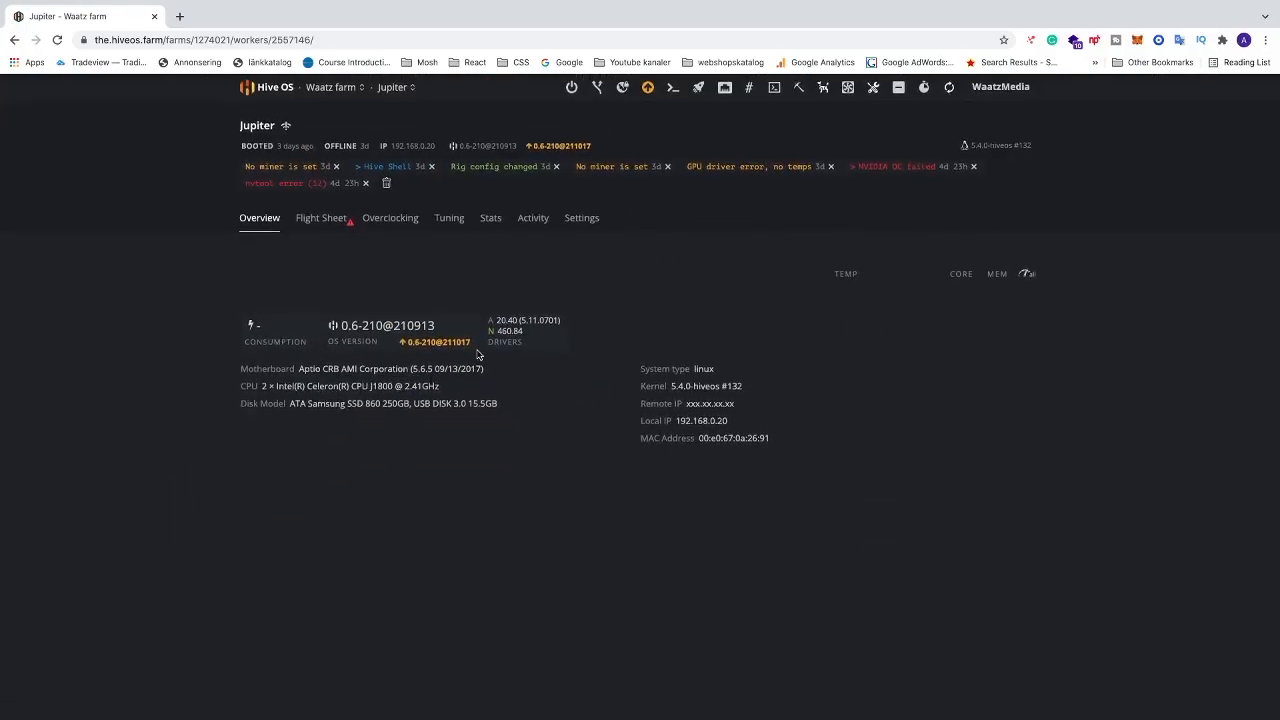
pyautogui.scroll(-3)
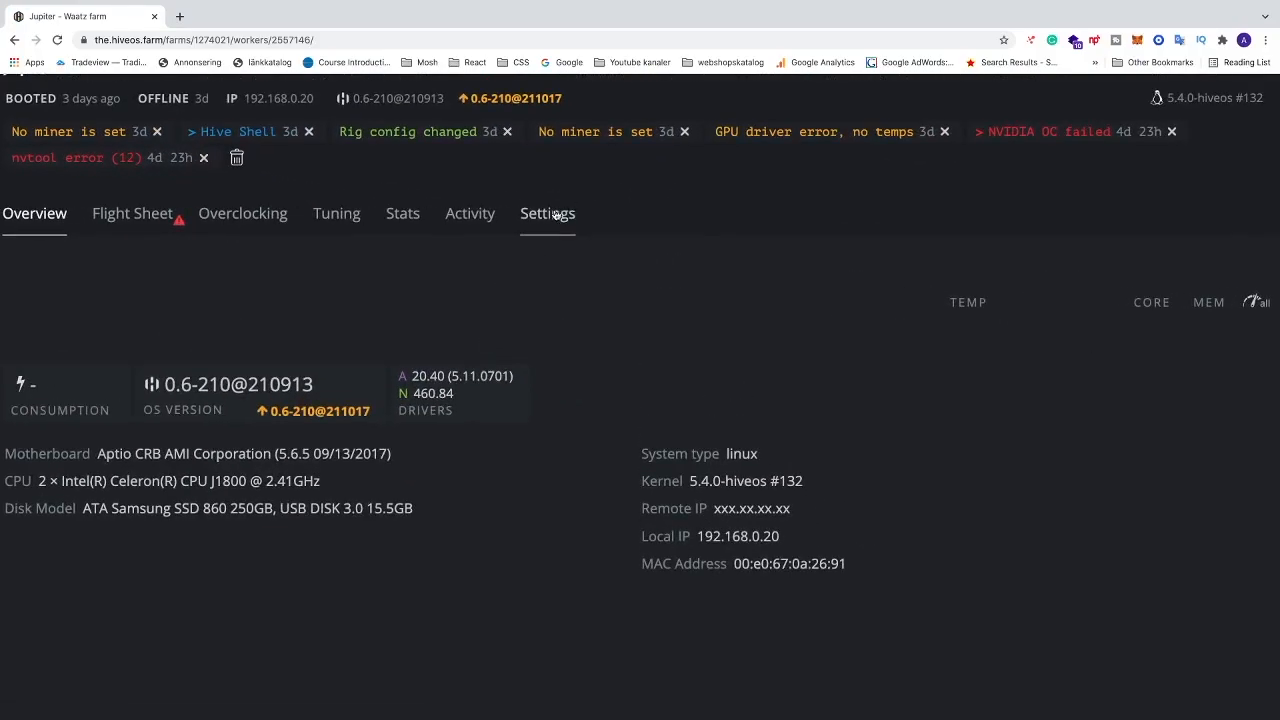
pyautogui.click(548, 212)
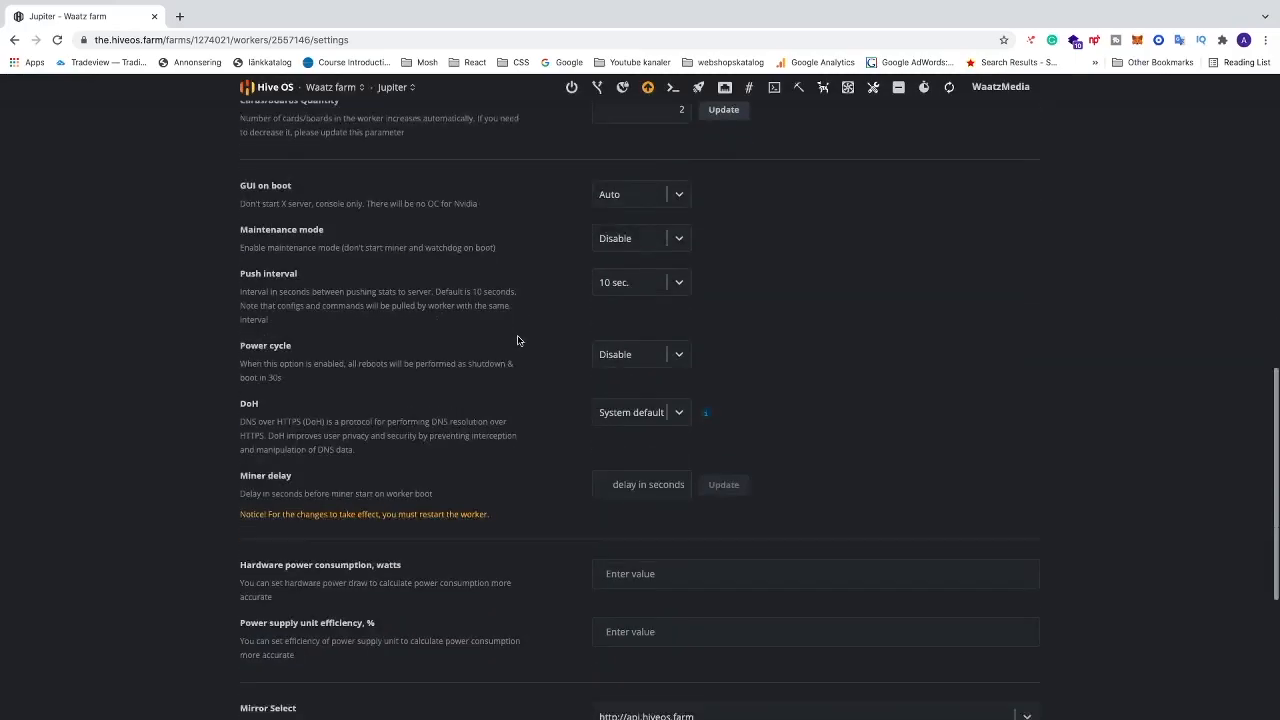
pyautogui.scroll(-3)
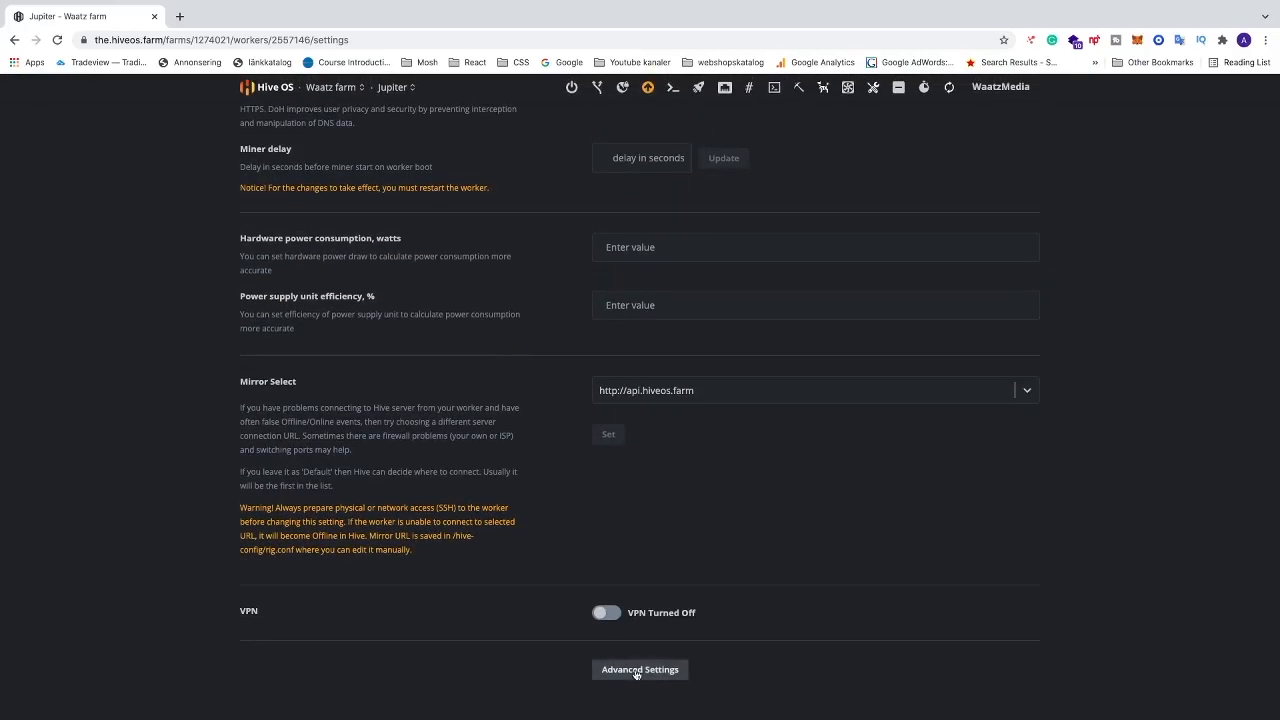
# - Reveal Advanced Settings and choose Remove Worker for Jupiter
pyautogui.click(640, 668)
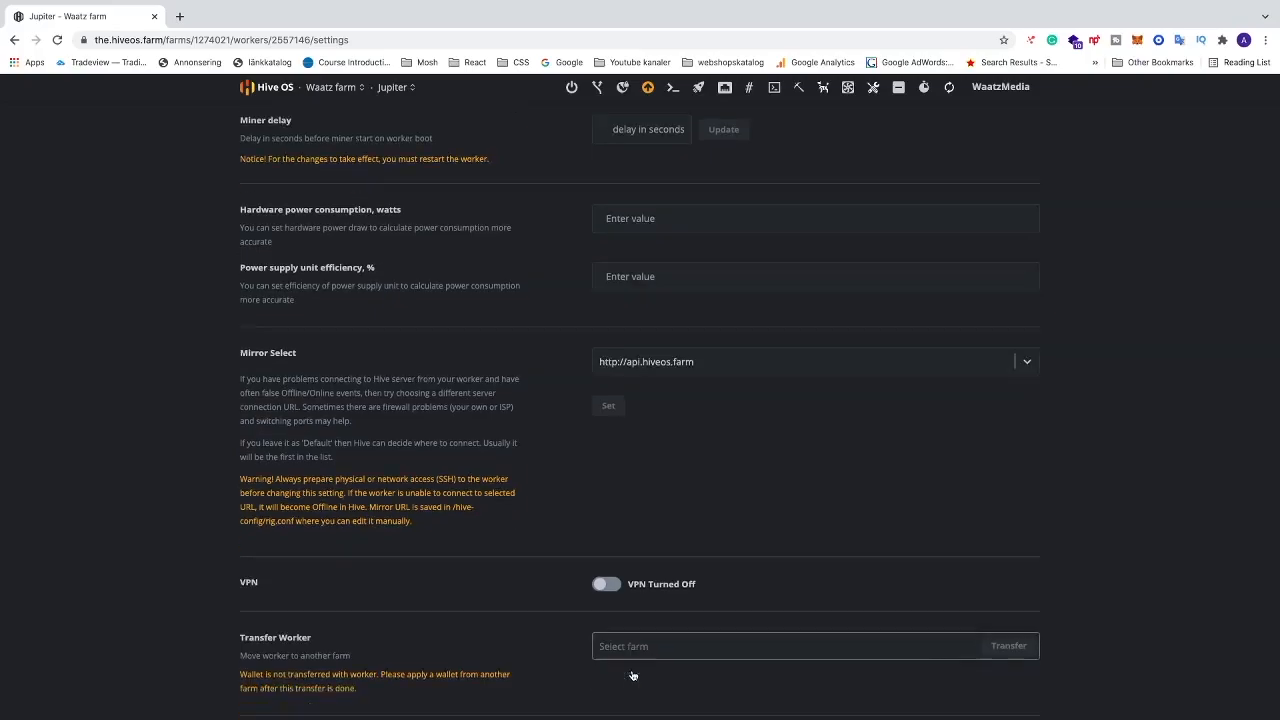
pyautogui.scroll(-3)
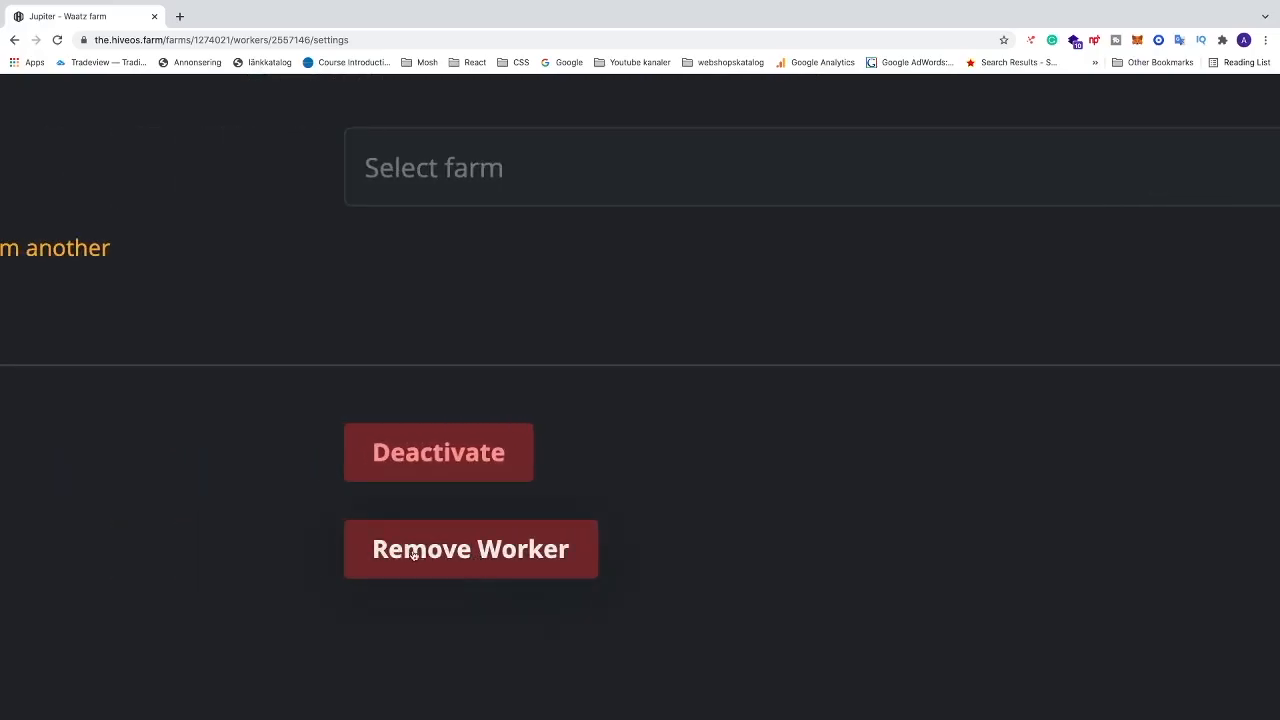
pyautogui.click(470, 548)
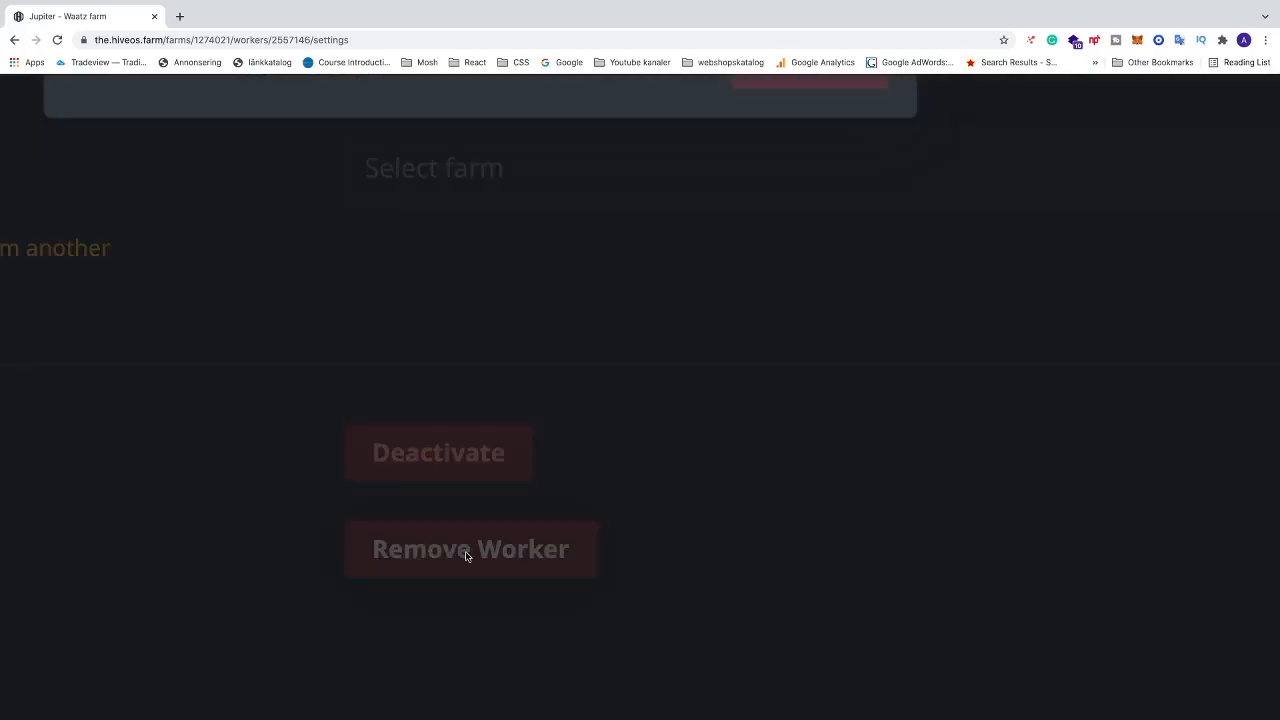
# - Enter 'yes' in the confirmation field and confirm removing worker Jupiter
pyautogui.click(470, 548)
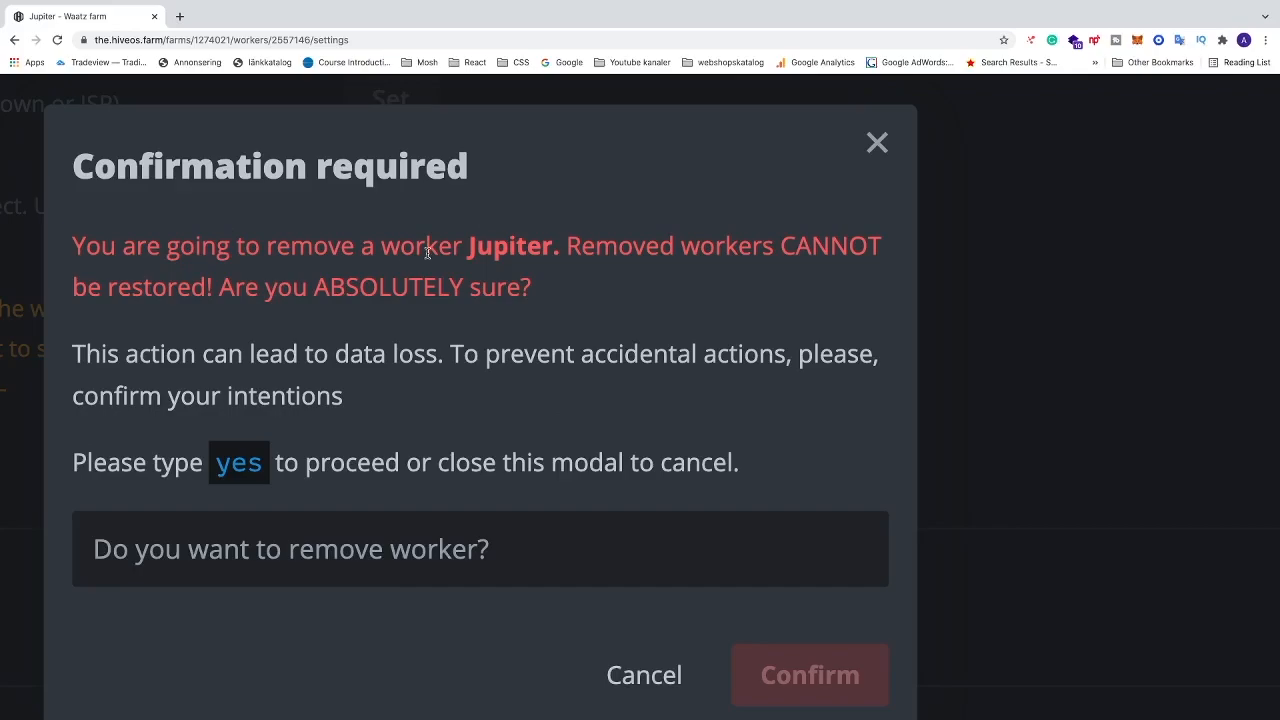
pyautogui.moveTo(484, 250)
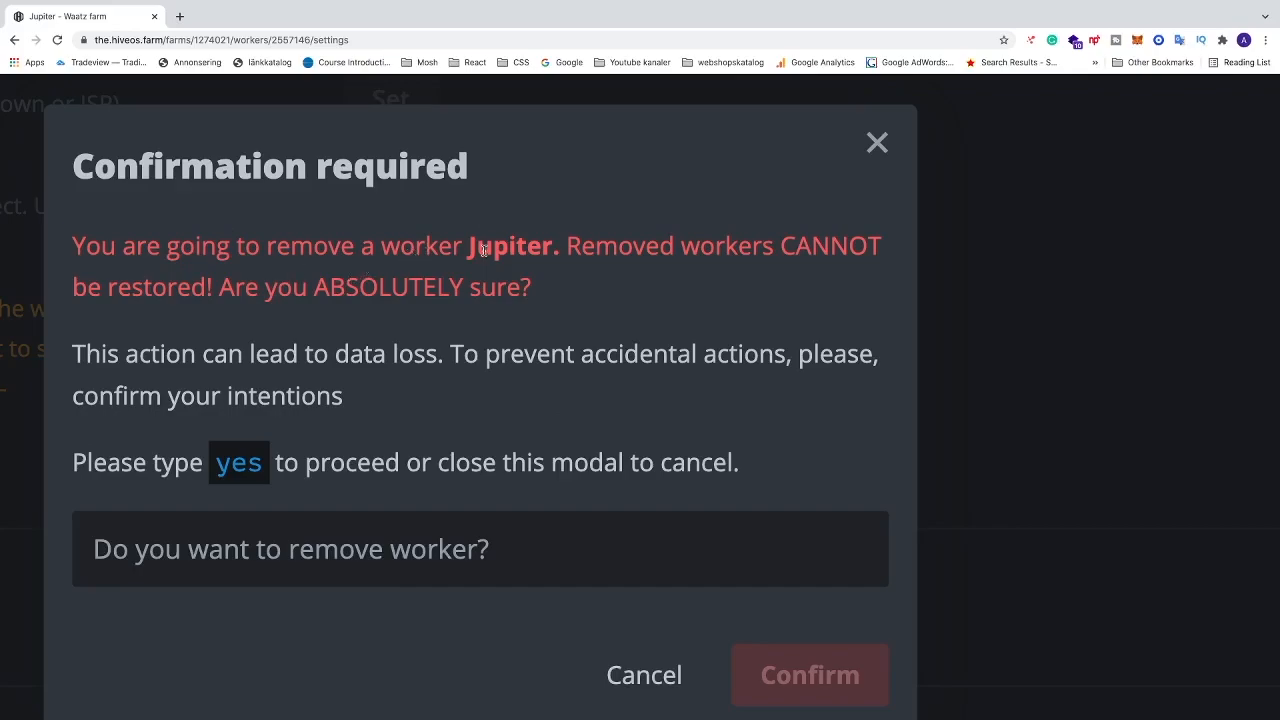
pyautogui.moveTo(734, 274)
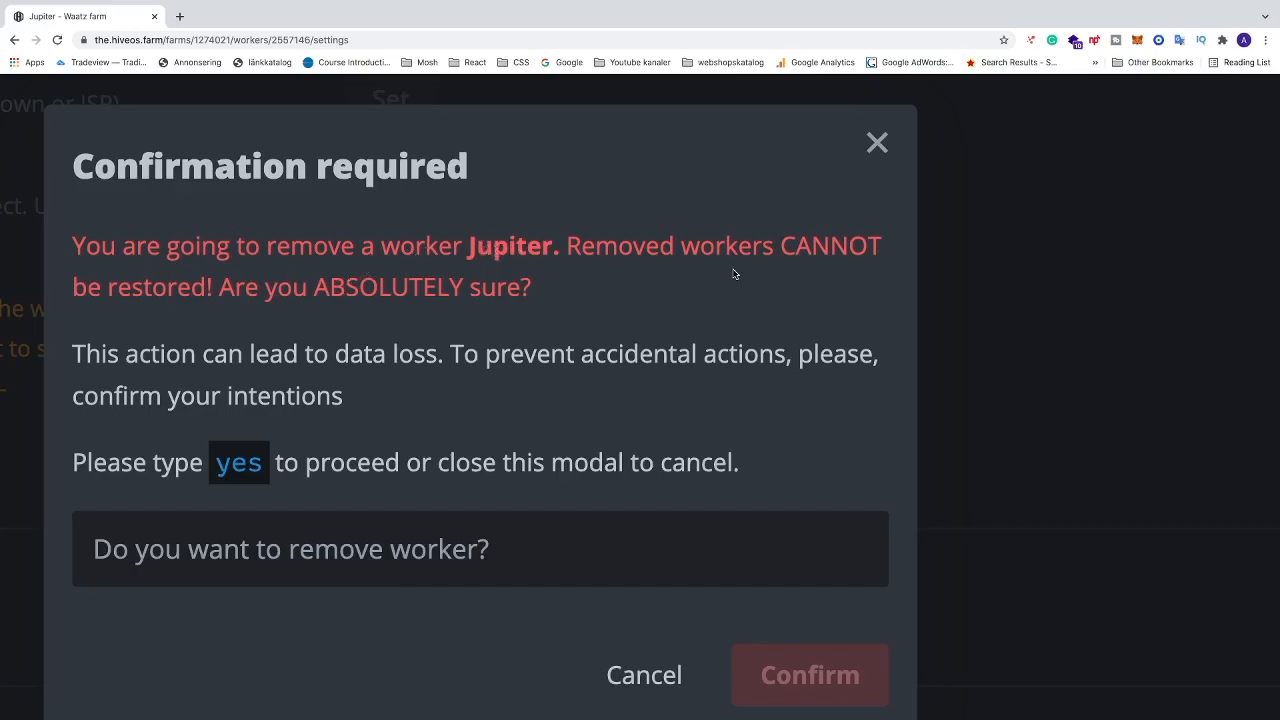
pyautogui.moveTo(260, 326)
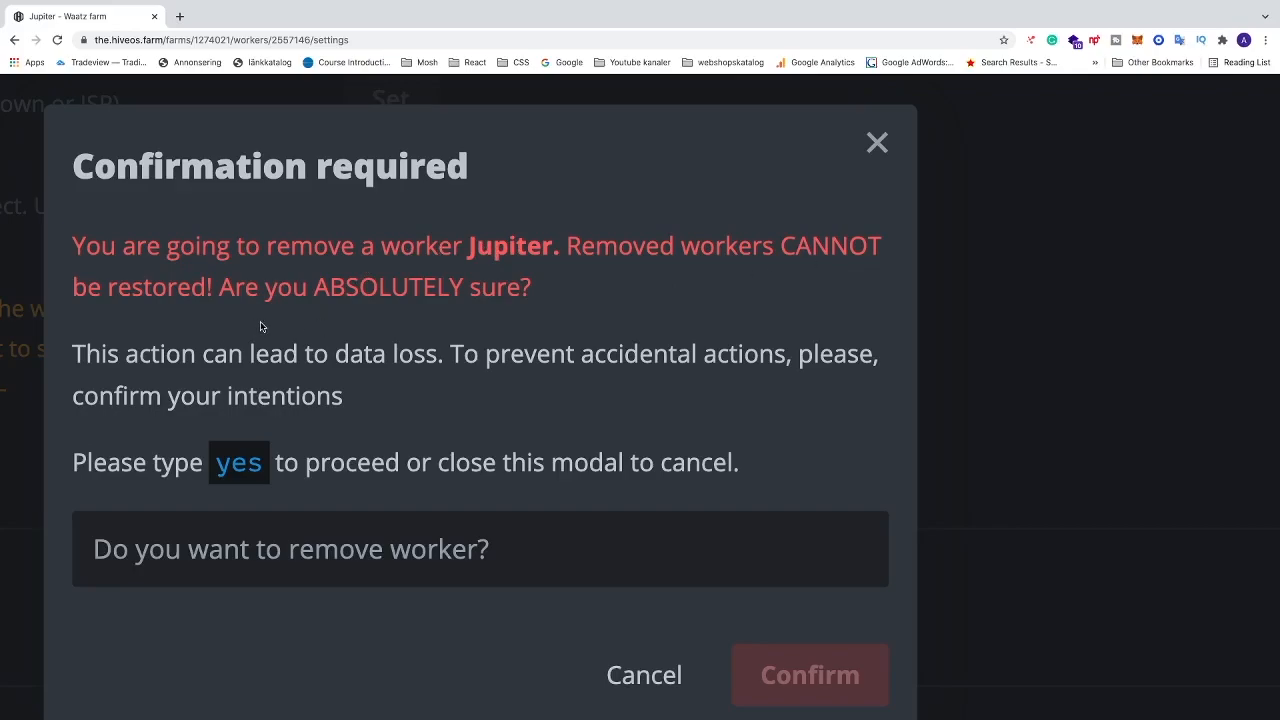
pyautogui.moveTo(324, 396)
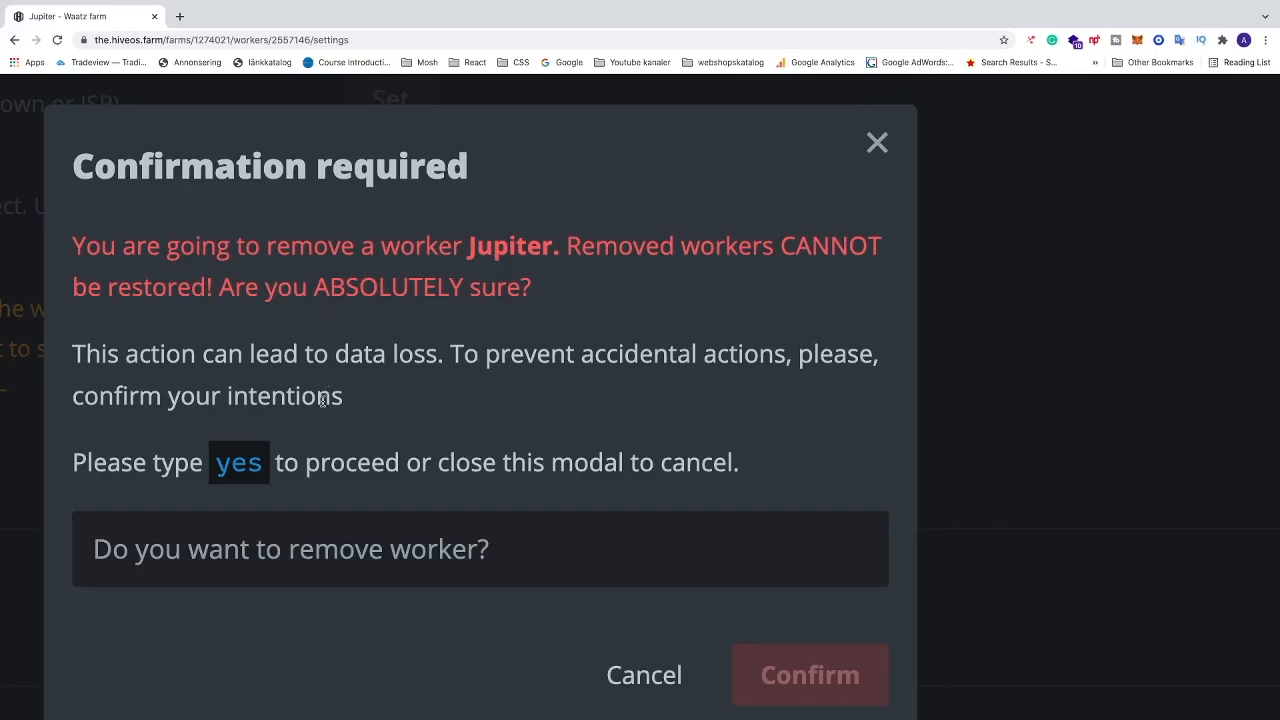
pyautogui.click(480, 548)
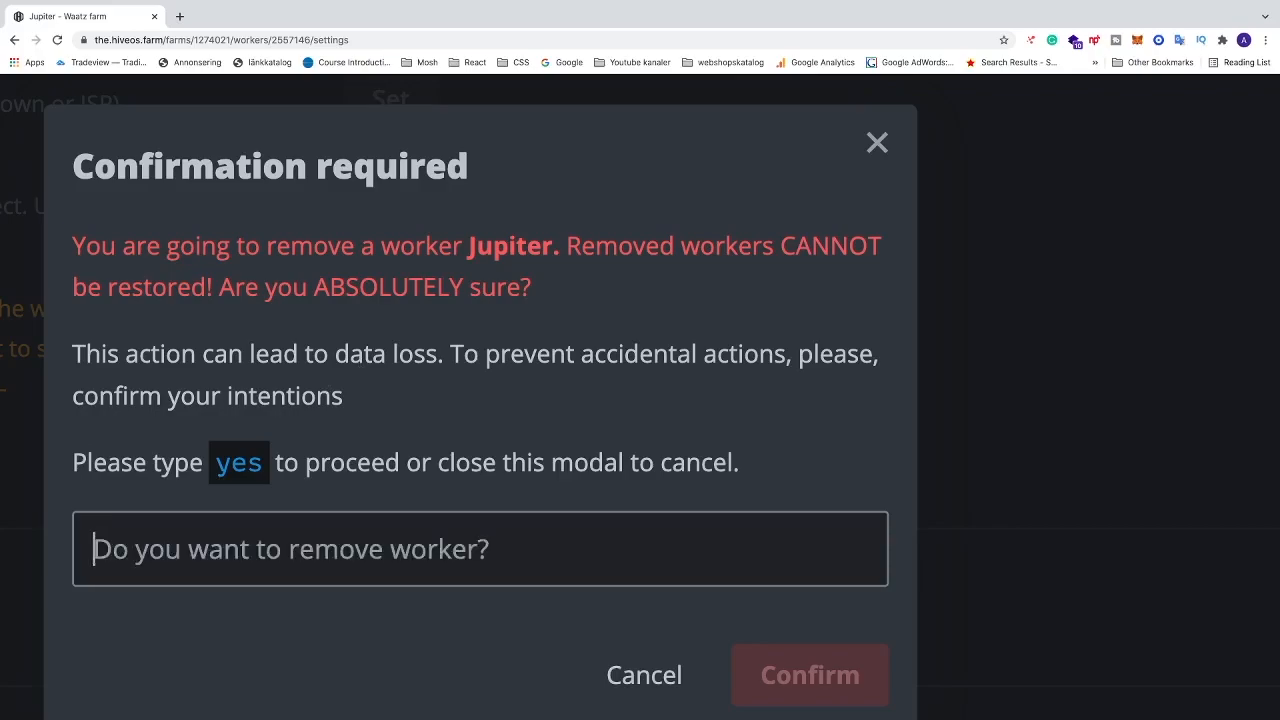
pyautogui.write('yes')
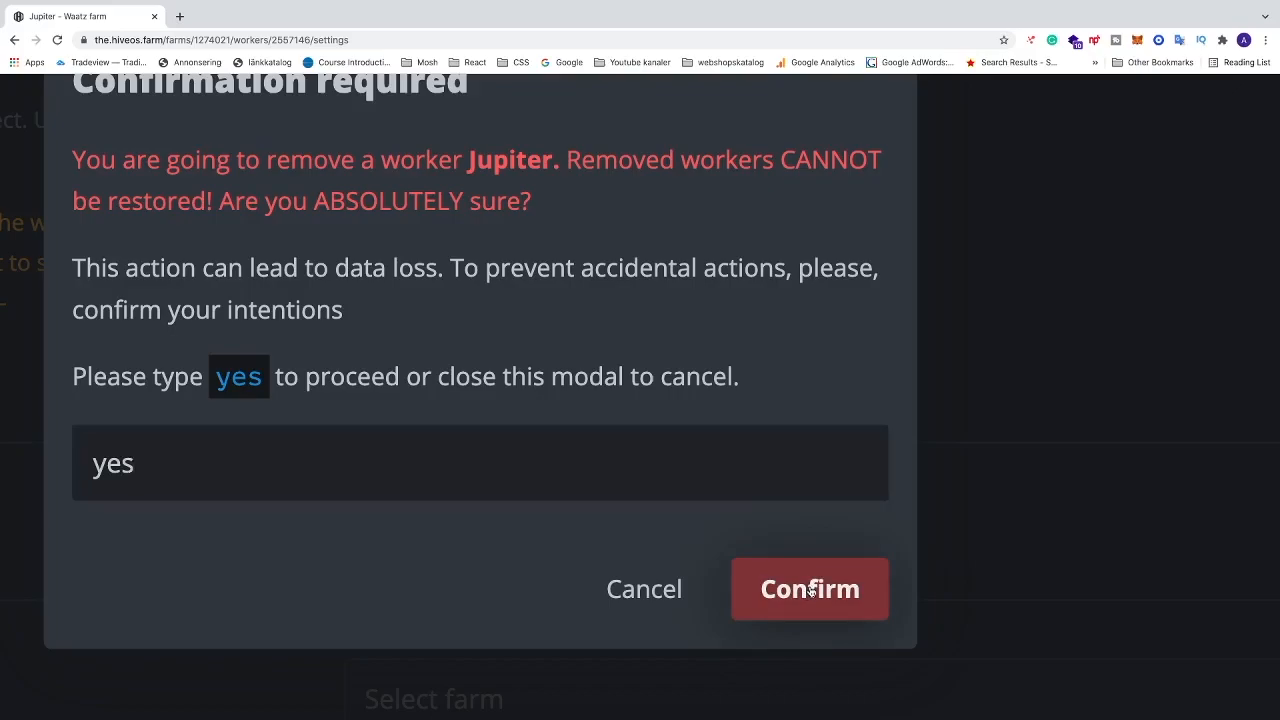
pyautogui.click(808, 588)
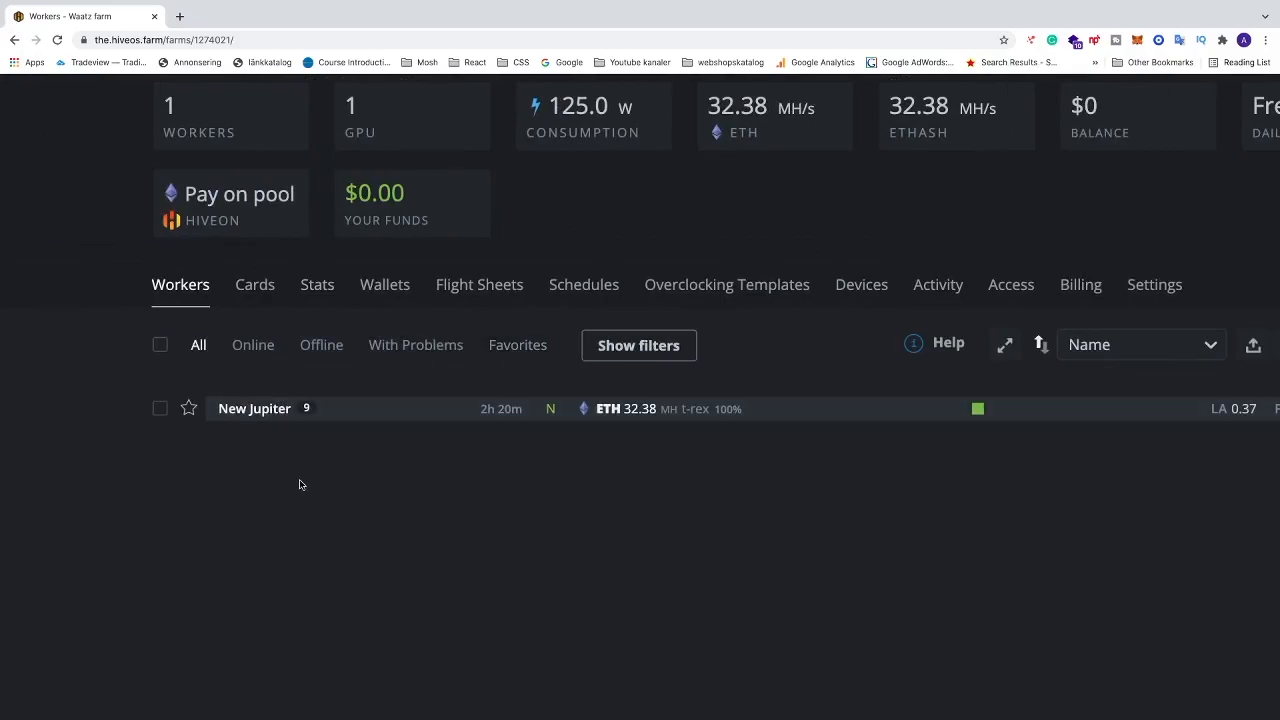
pyautogui.moveTo(292, 492)
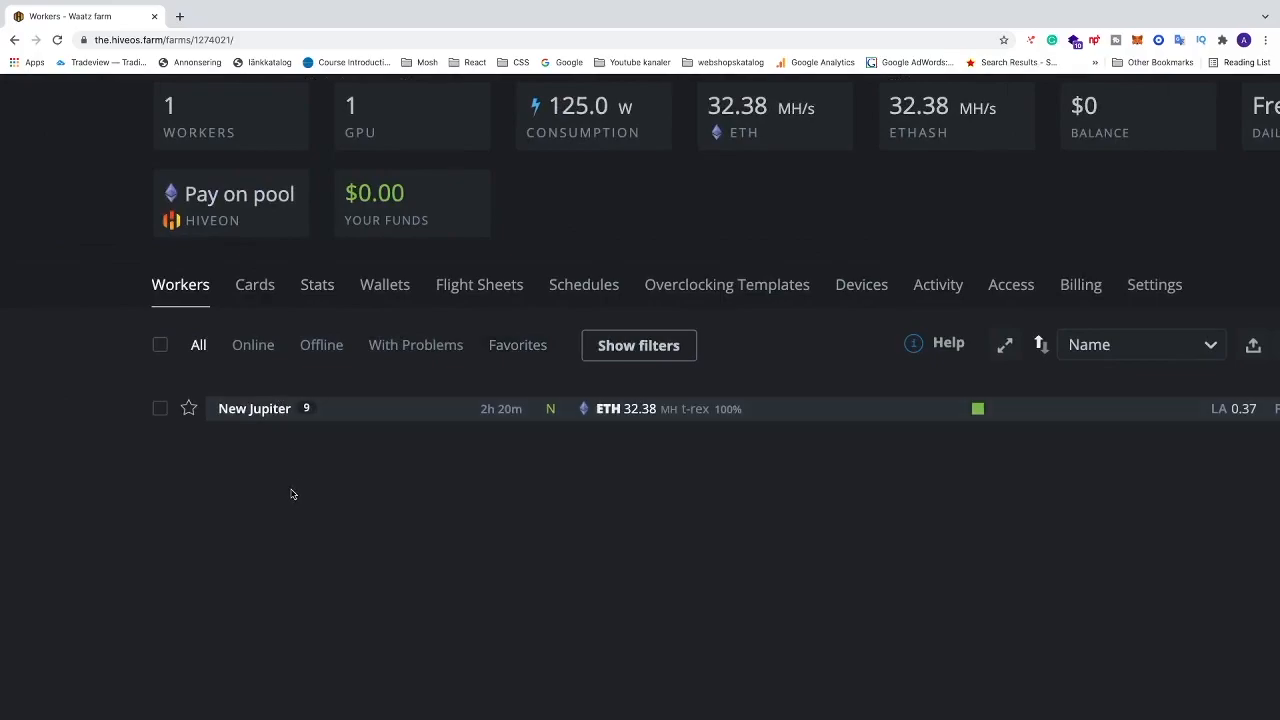
pyautogui.moveTo(324, 488)
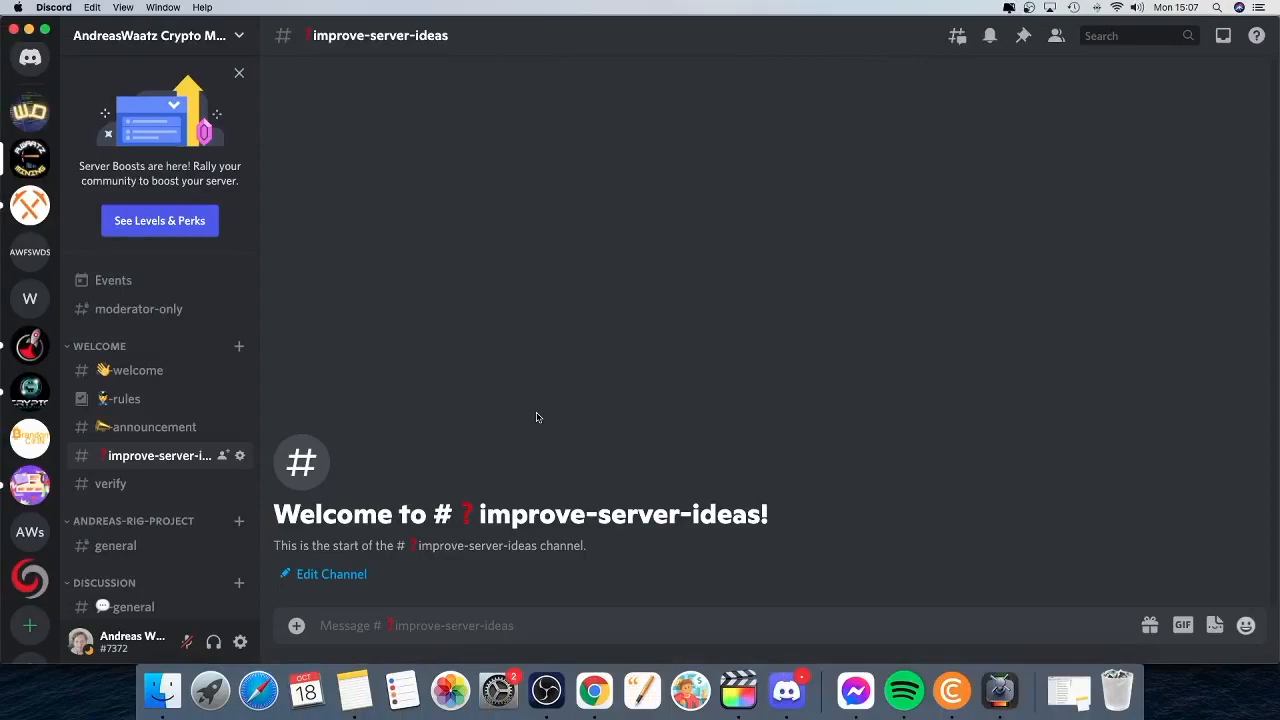
pyautogui.moveTo(624, 448)
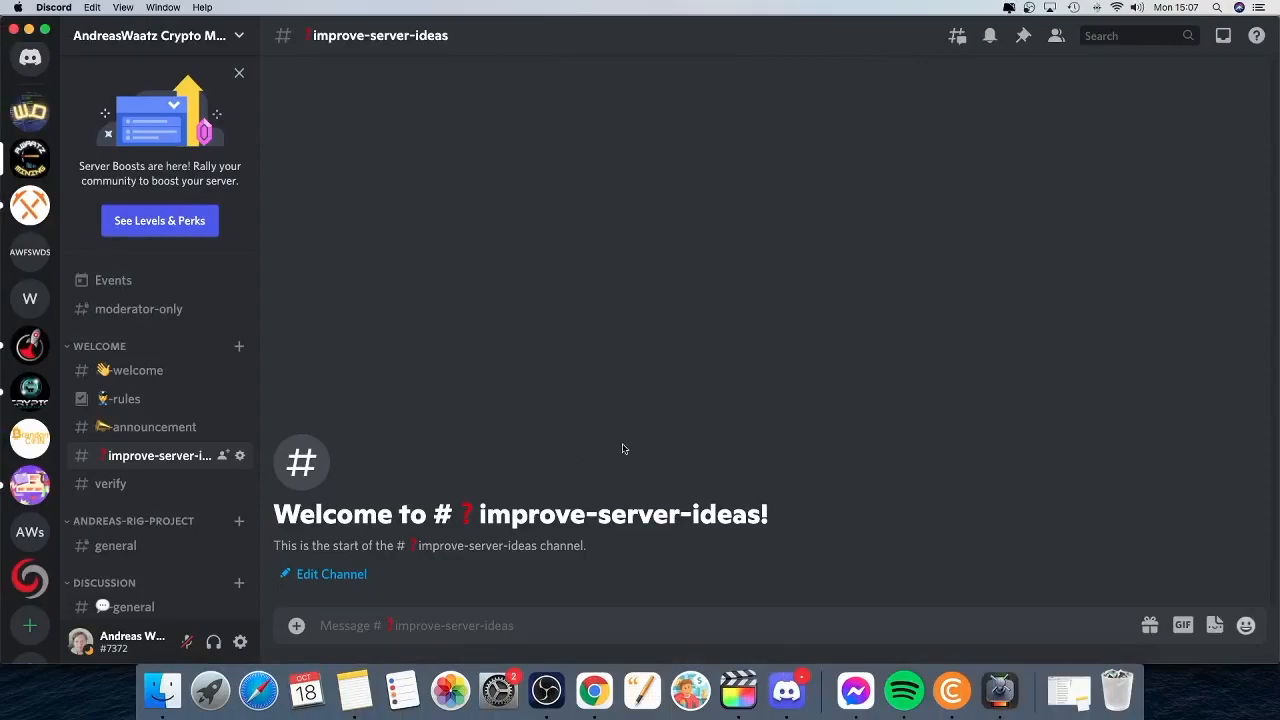